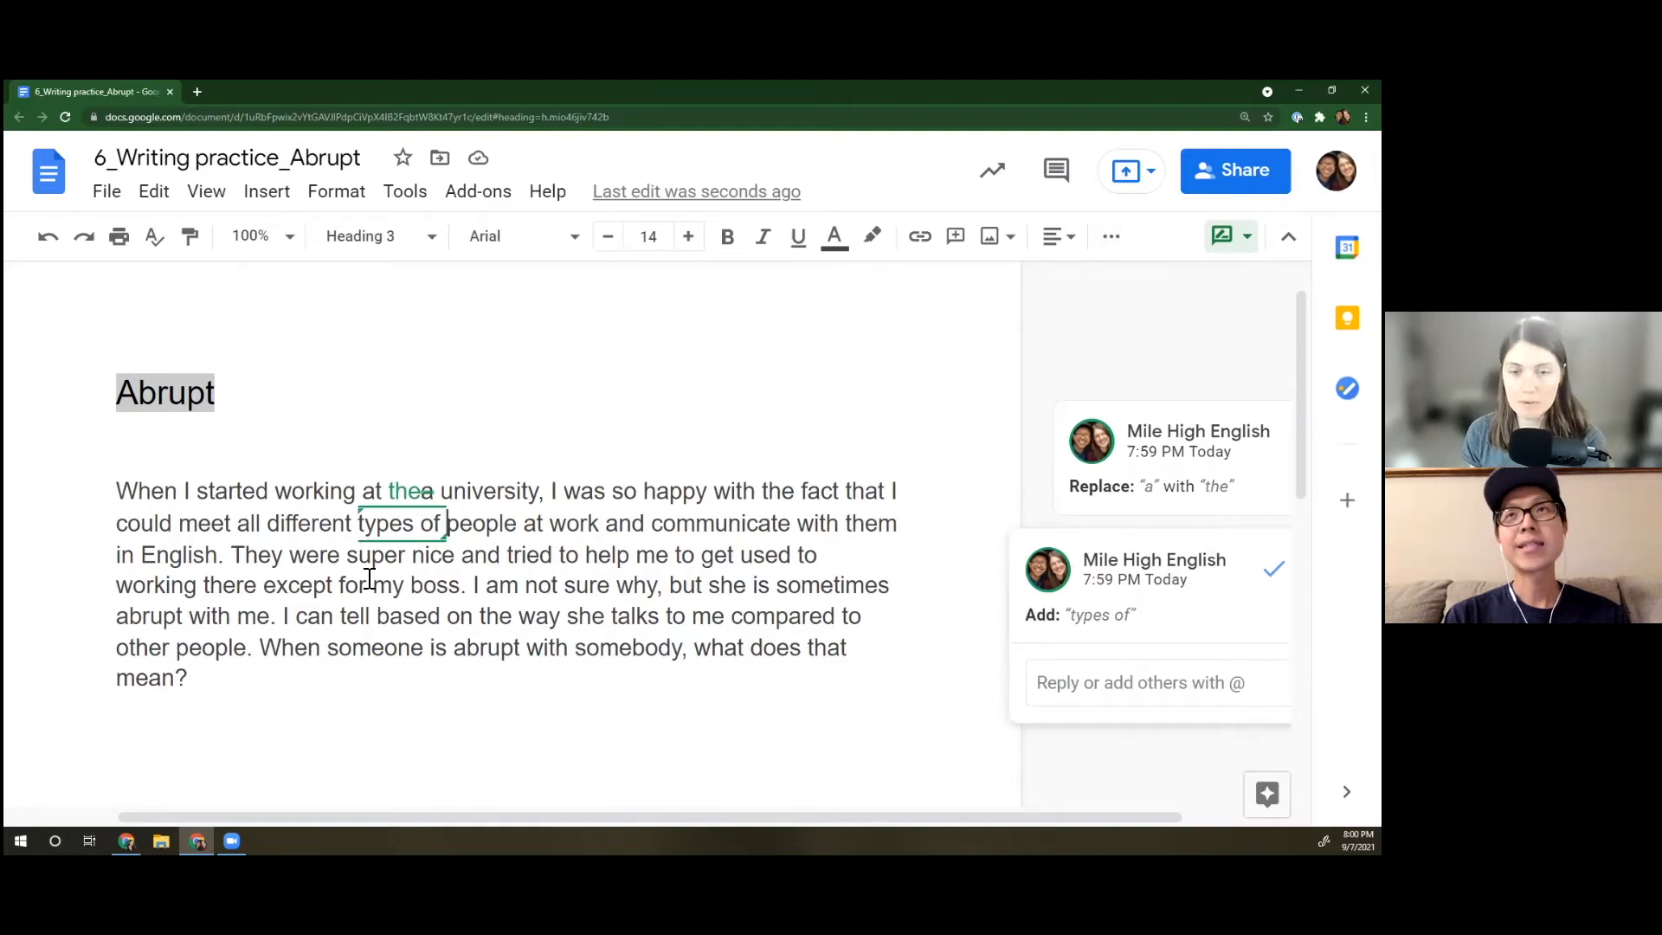
pyautogui.moveTo(331, 625)
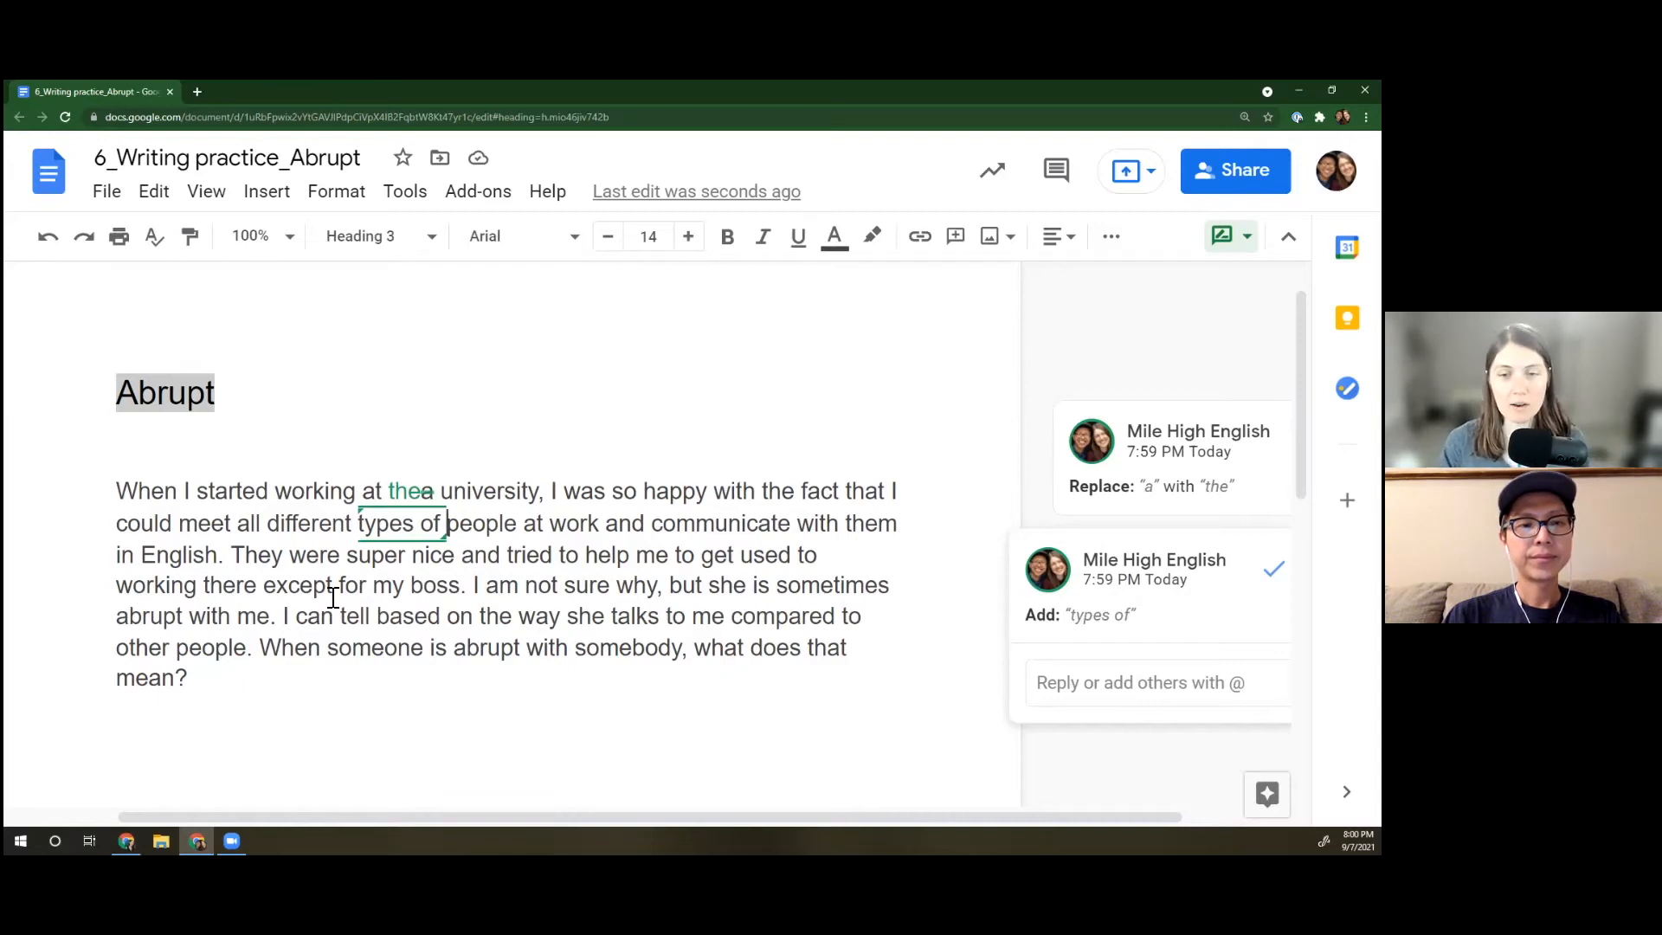
# - Suggest inserting a comma after "working there" in the paragraph
pyautogui.moveTo(230, 554); pyautogui.dragTo(461, 585)
pyautogui.write(',')
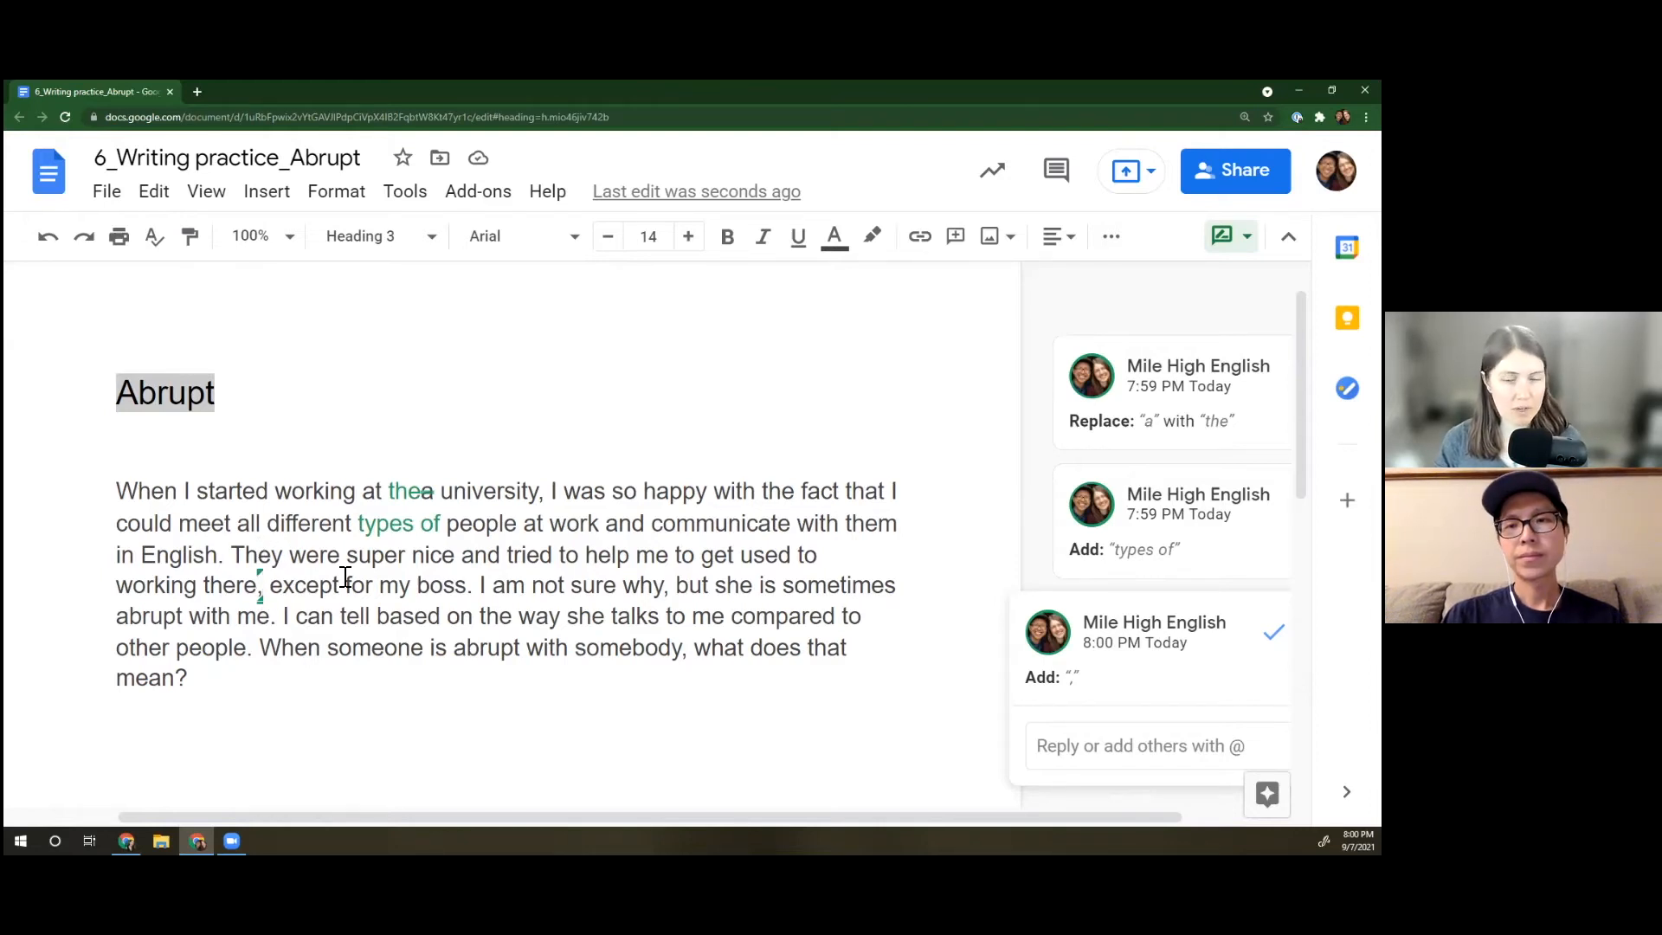
# - Select the "super nice" sentence and place the cursor before "They" to prepend "Except for my boss,"
pyautogui.moveTo(230, 554); pyautogui.dragTo(460, 585)
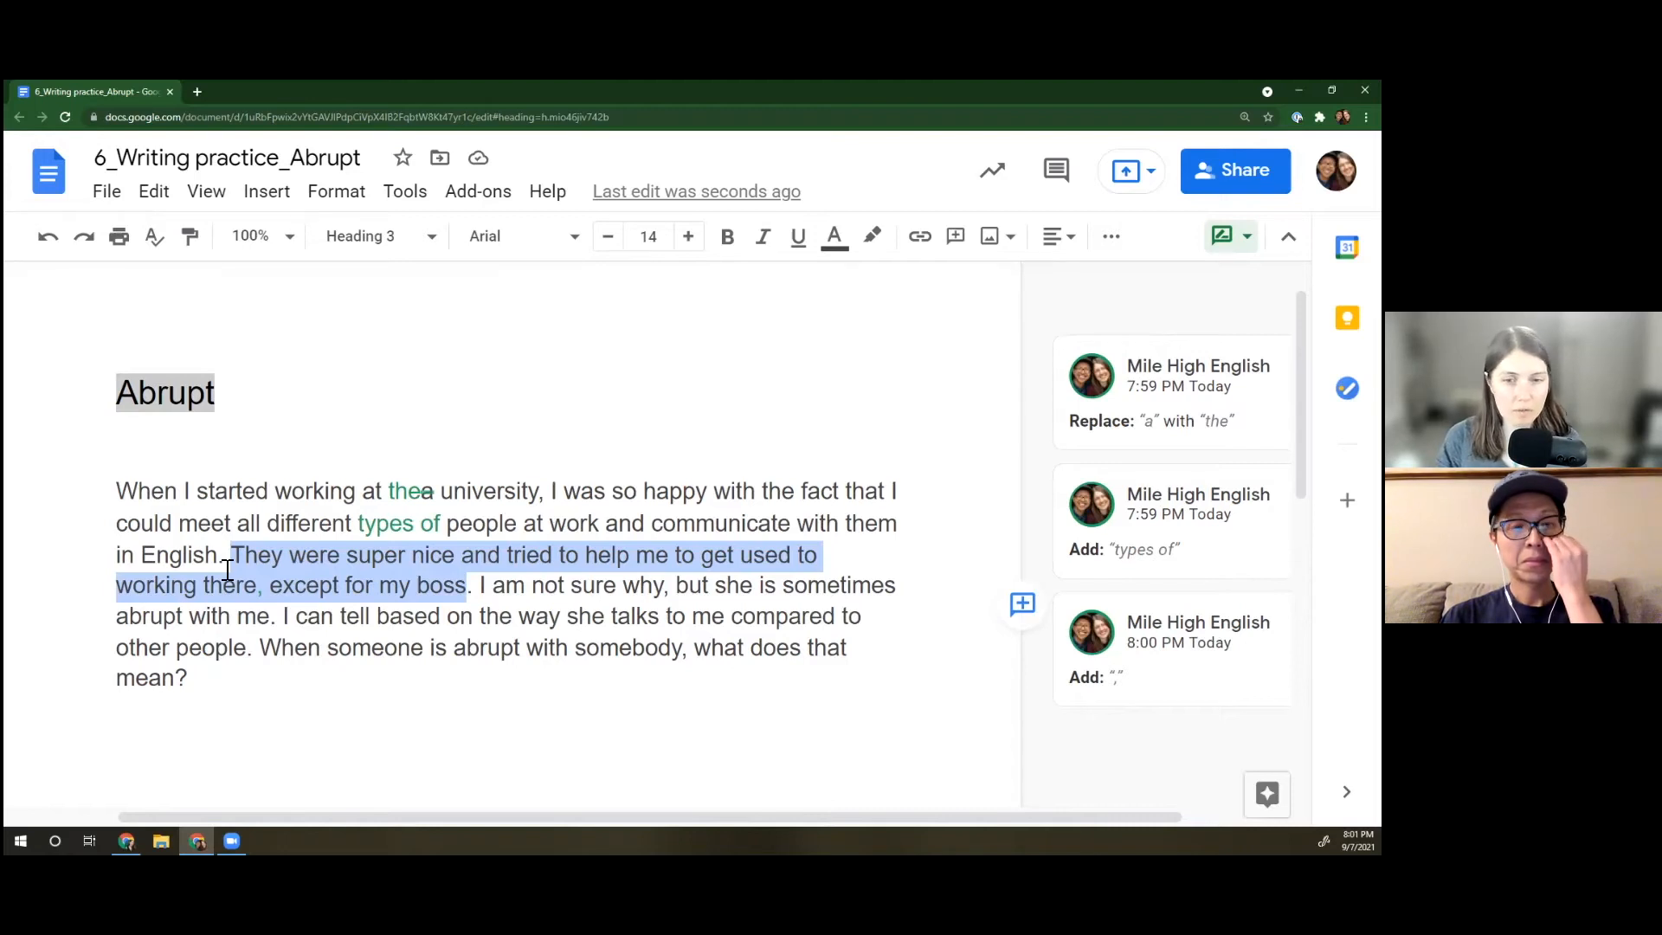
pyautogui.click(235, 554)
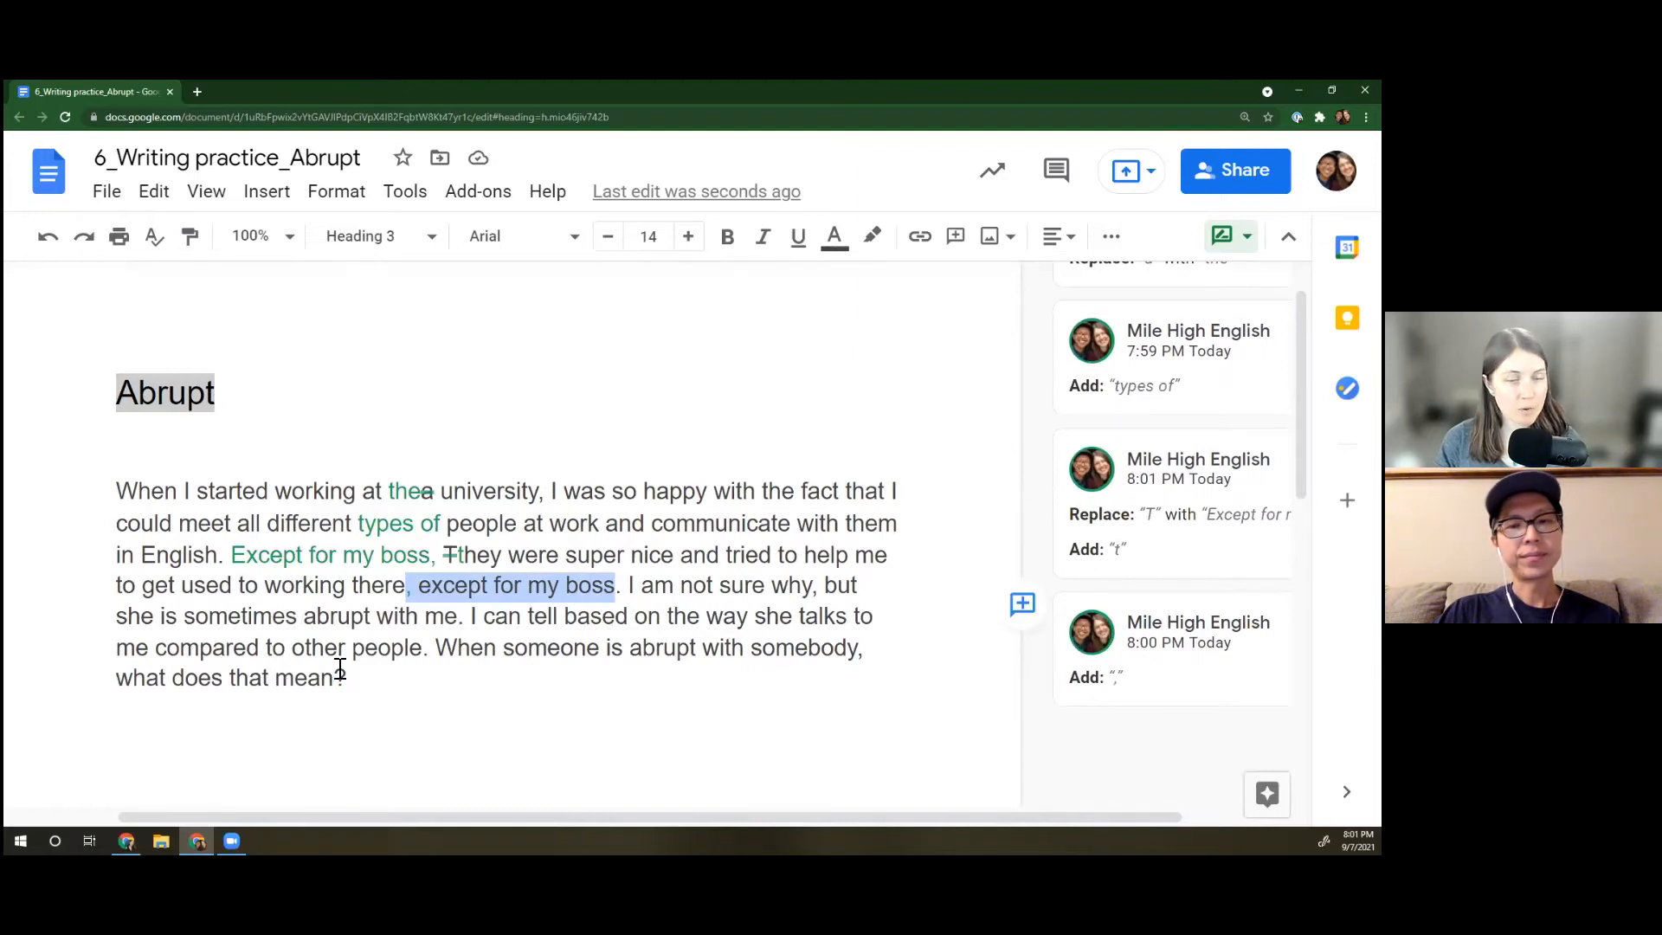
pyautogui.moveTo(509, 583)
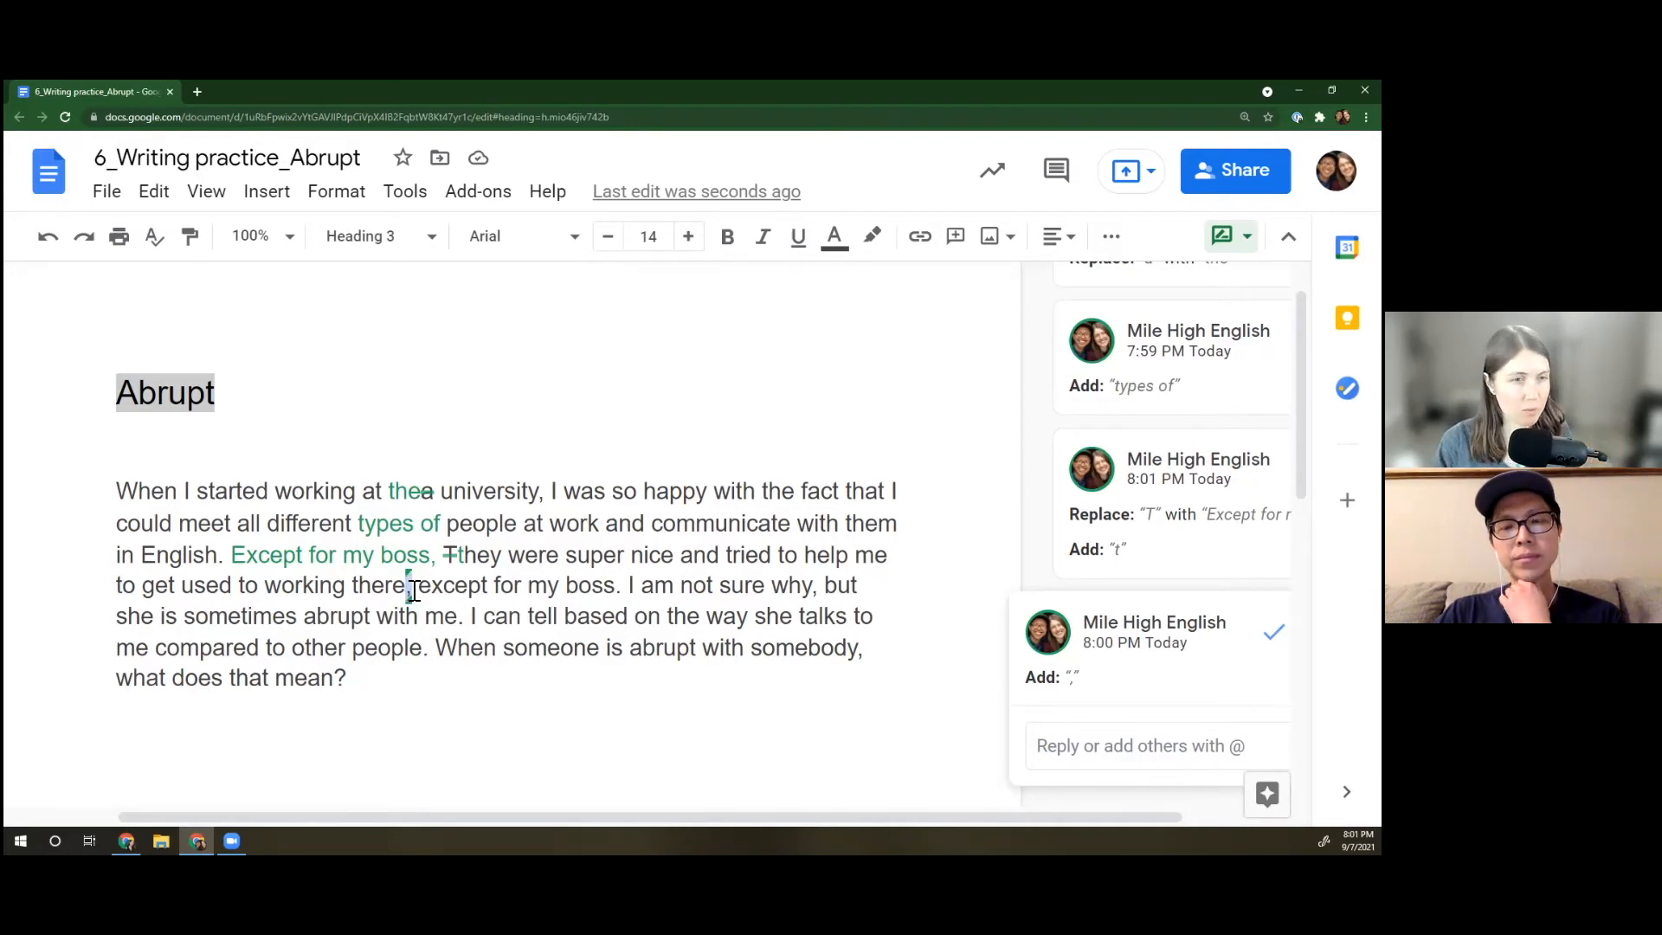
pyautogui.moveTo(925, 560)
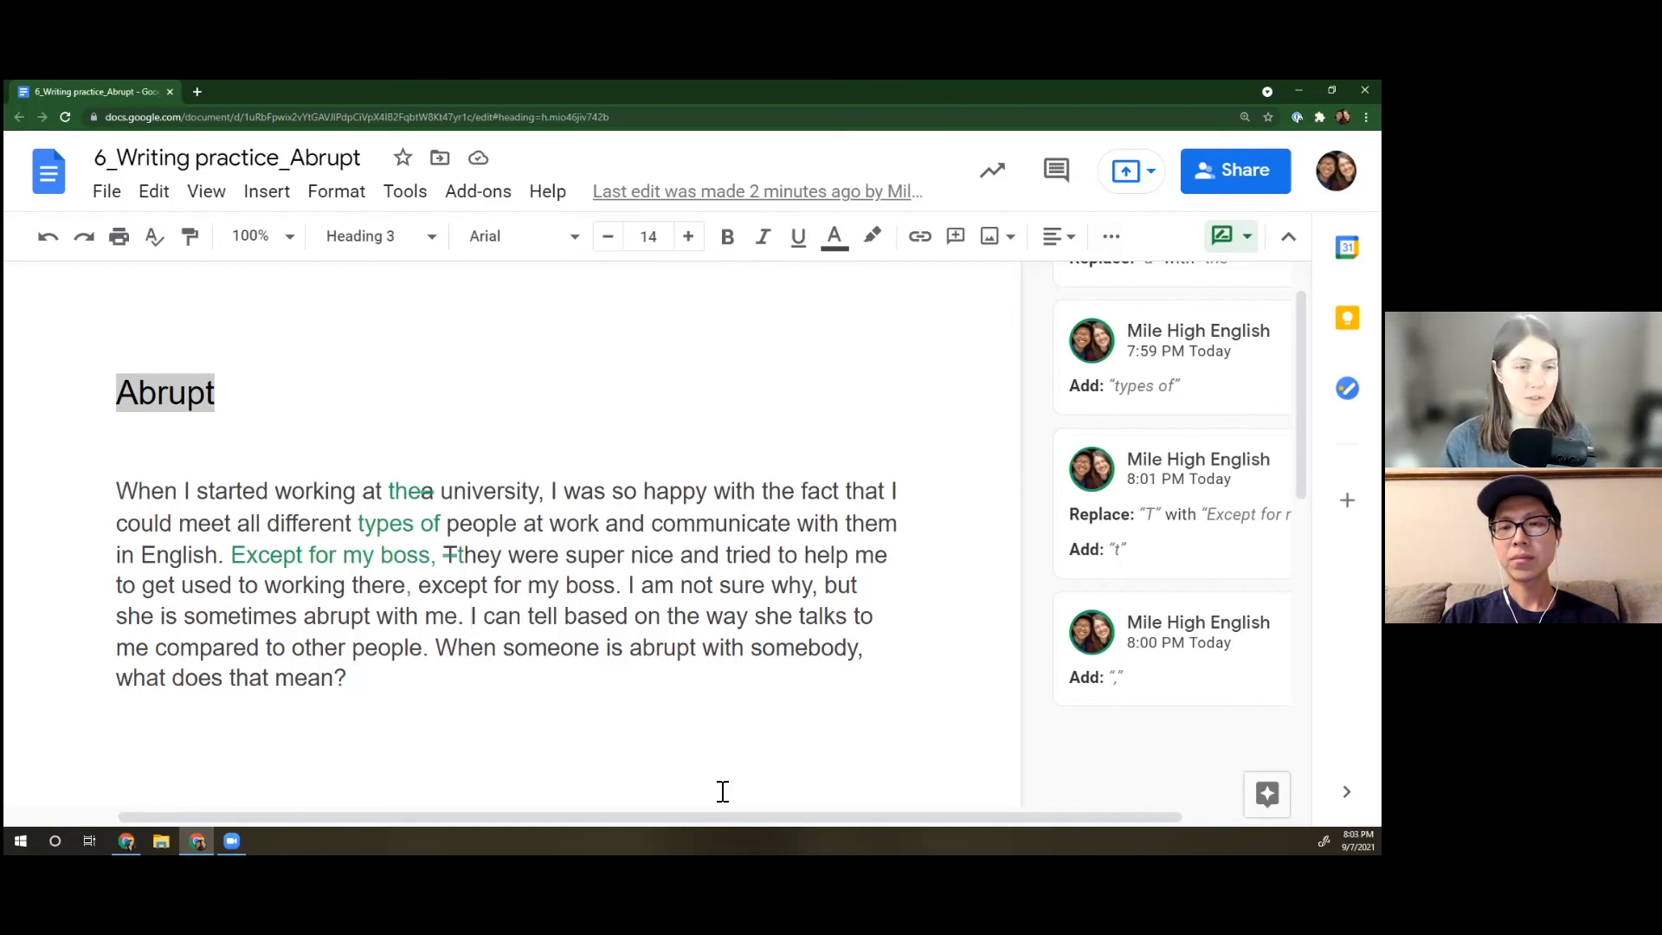
pyautogui.moveTo(453, 742)
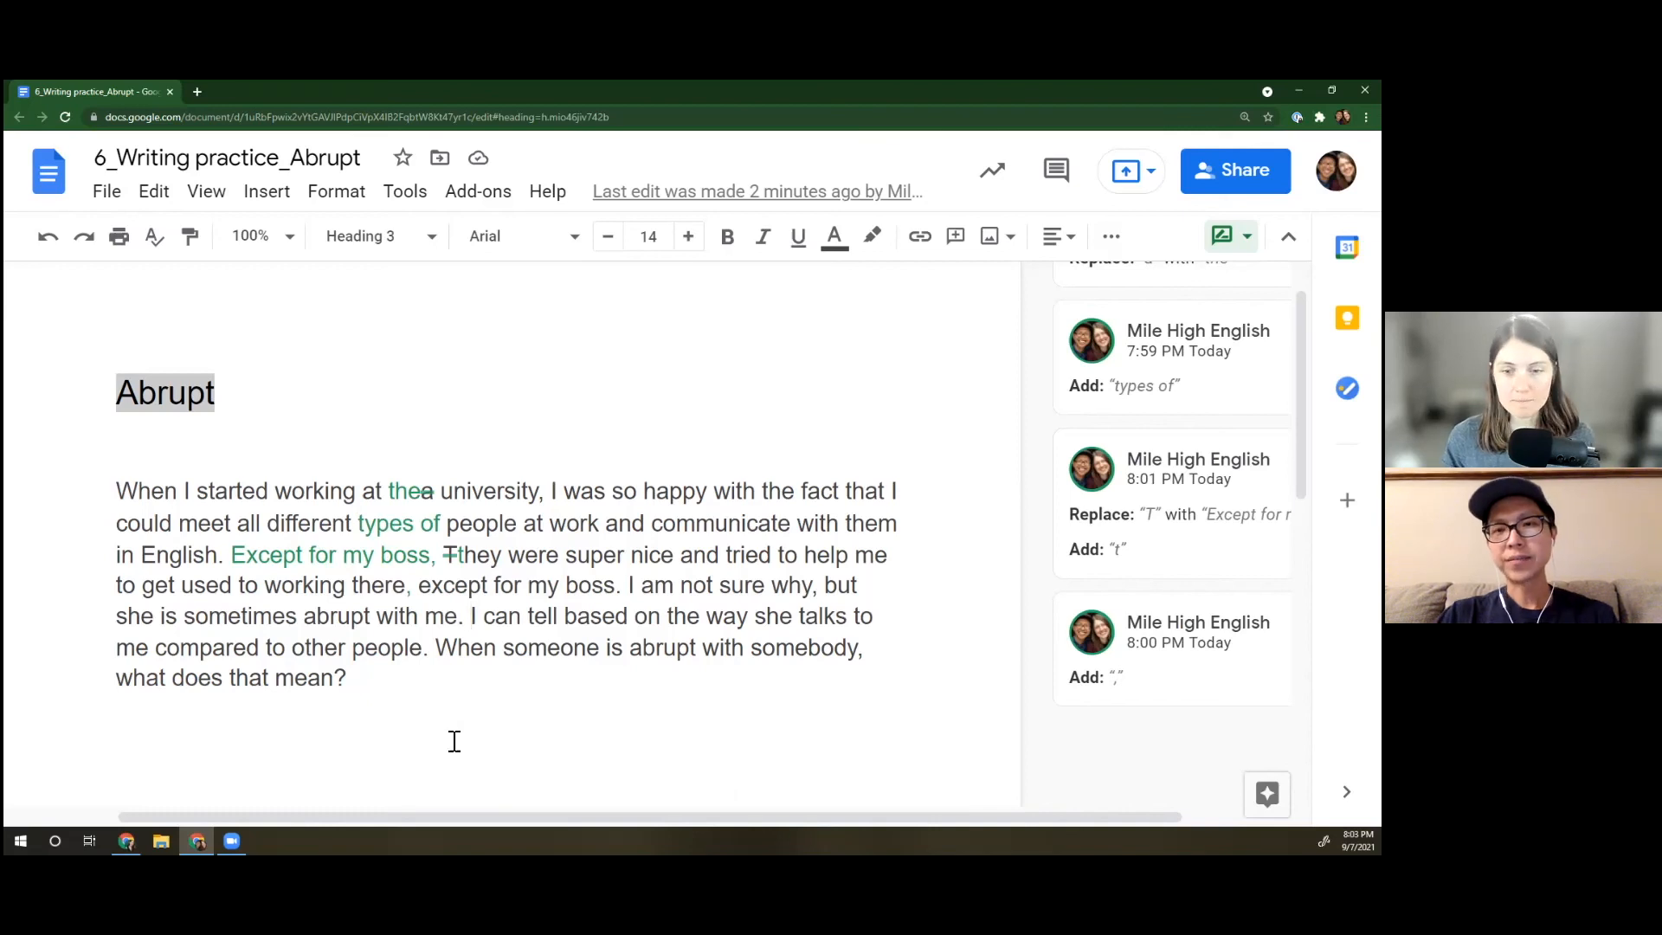
# - Add the line "Come to an abrupt stop" below the paragraph
pyautogui.write('com')
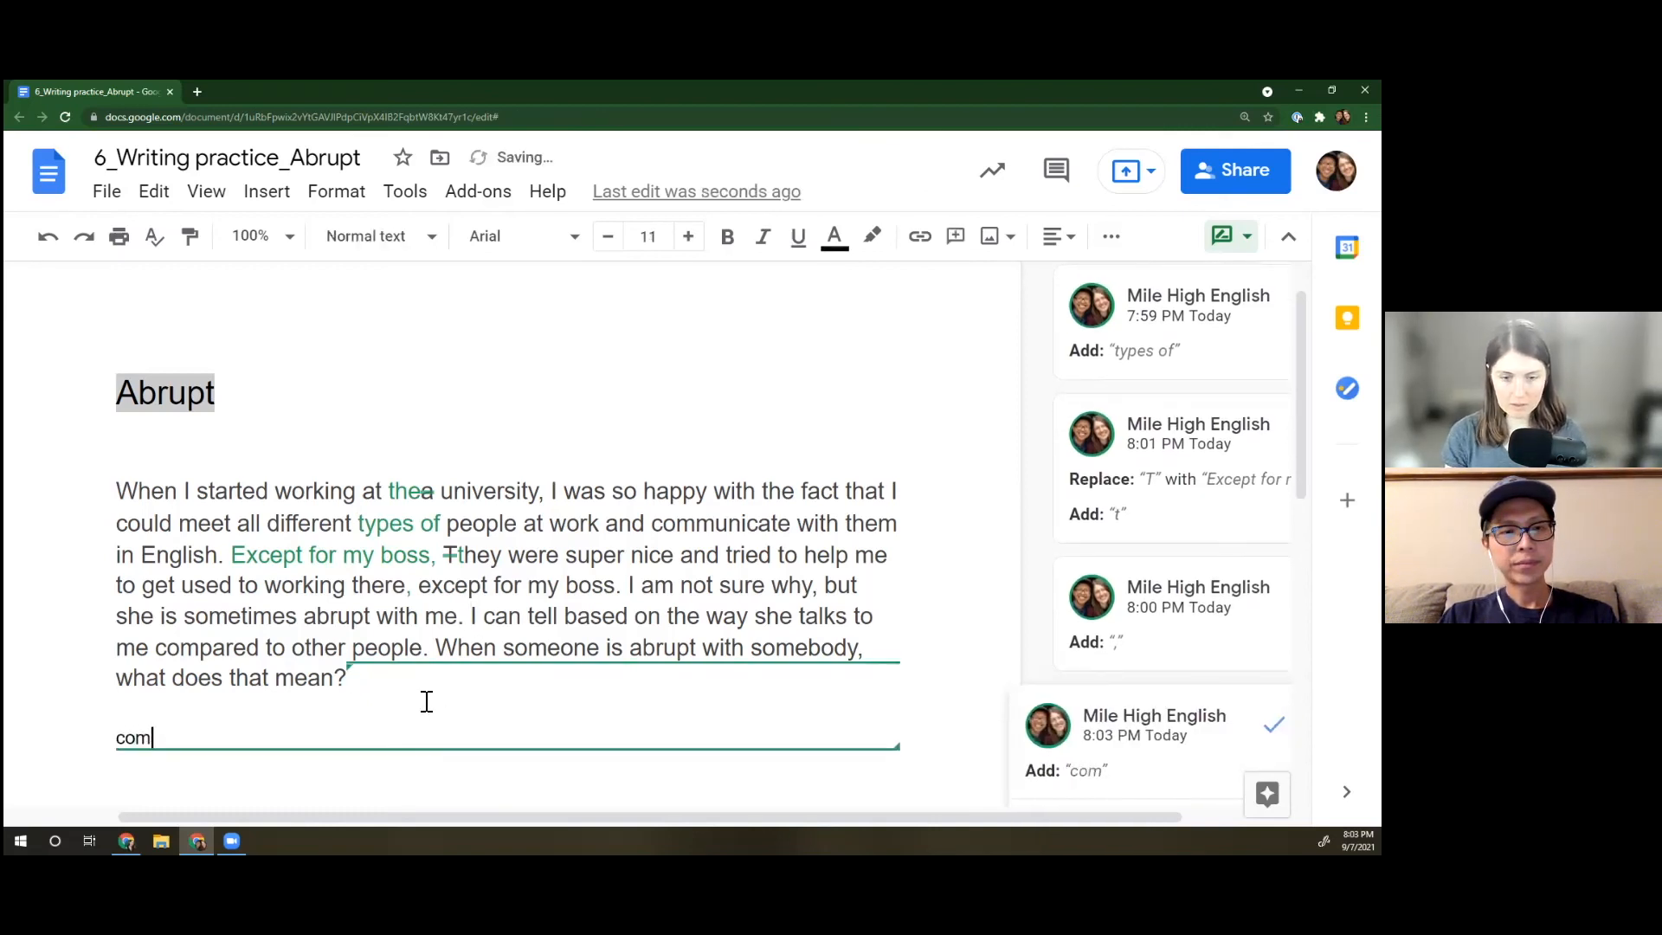
pyautogui.write('Come to')
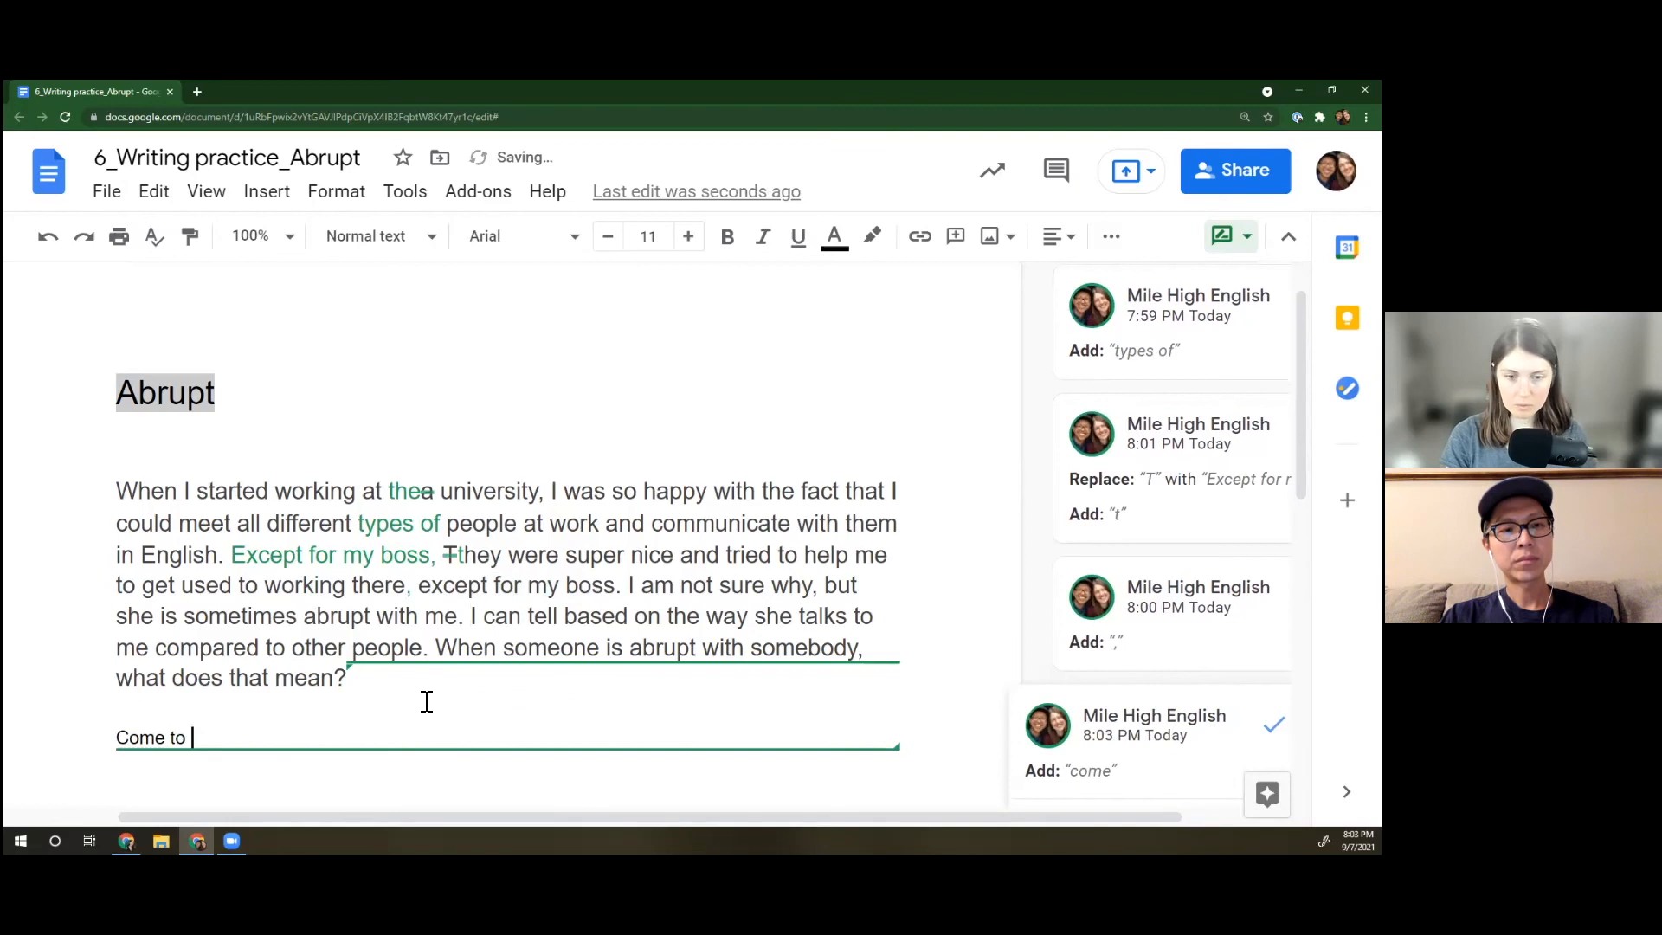
pyautogui.write('an abrupt')
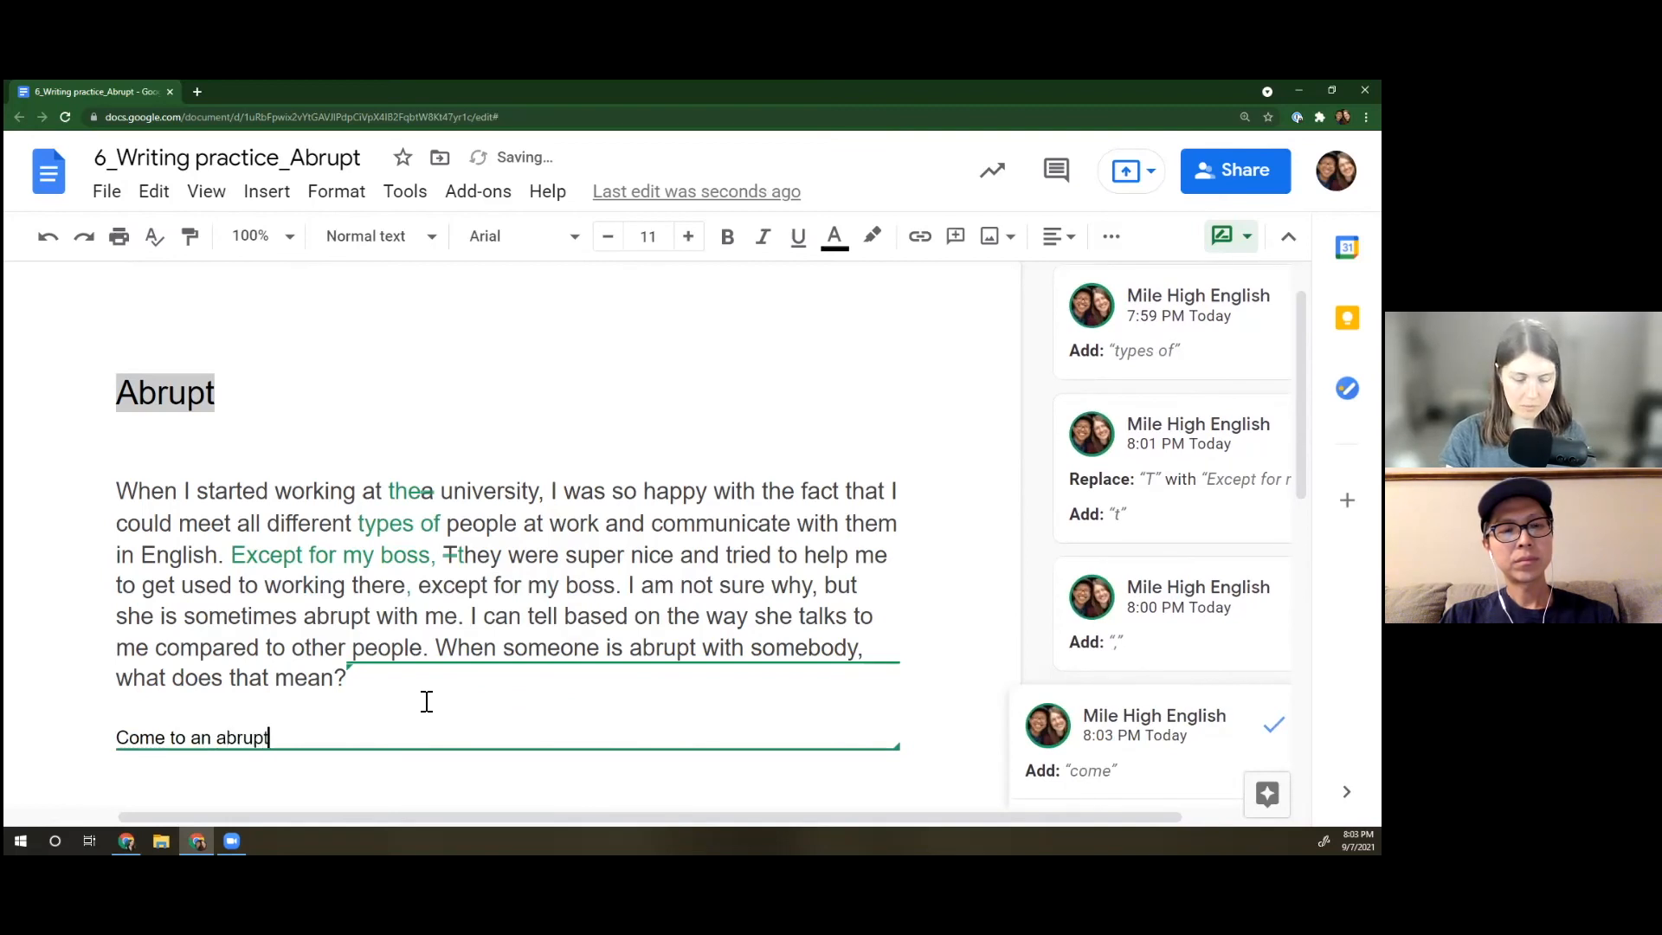
pyautogui.write('stop')
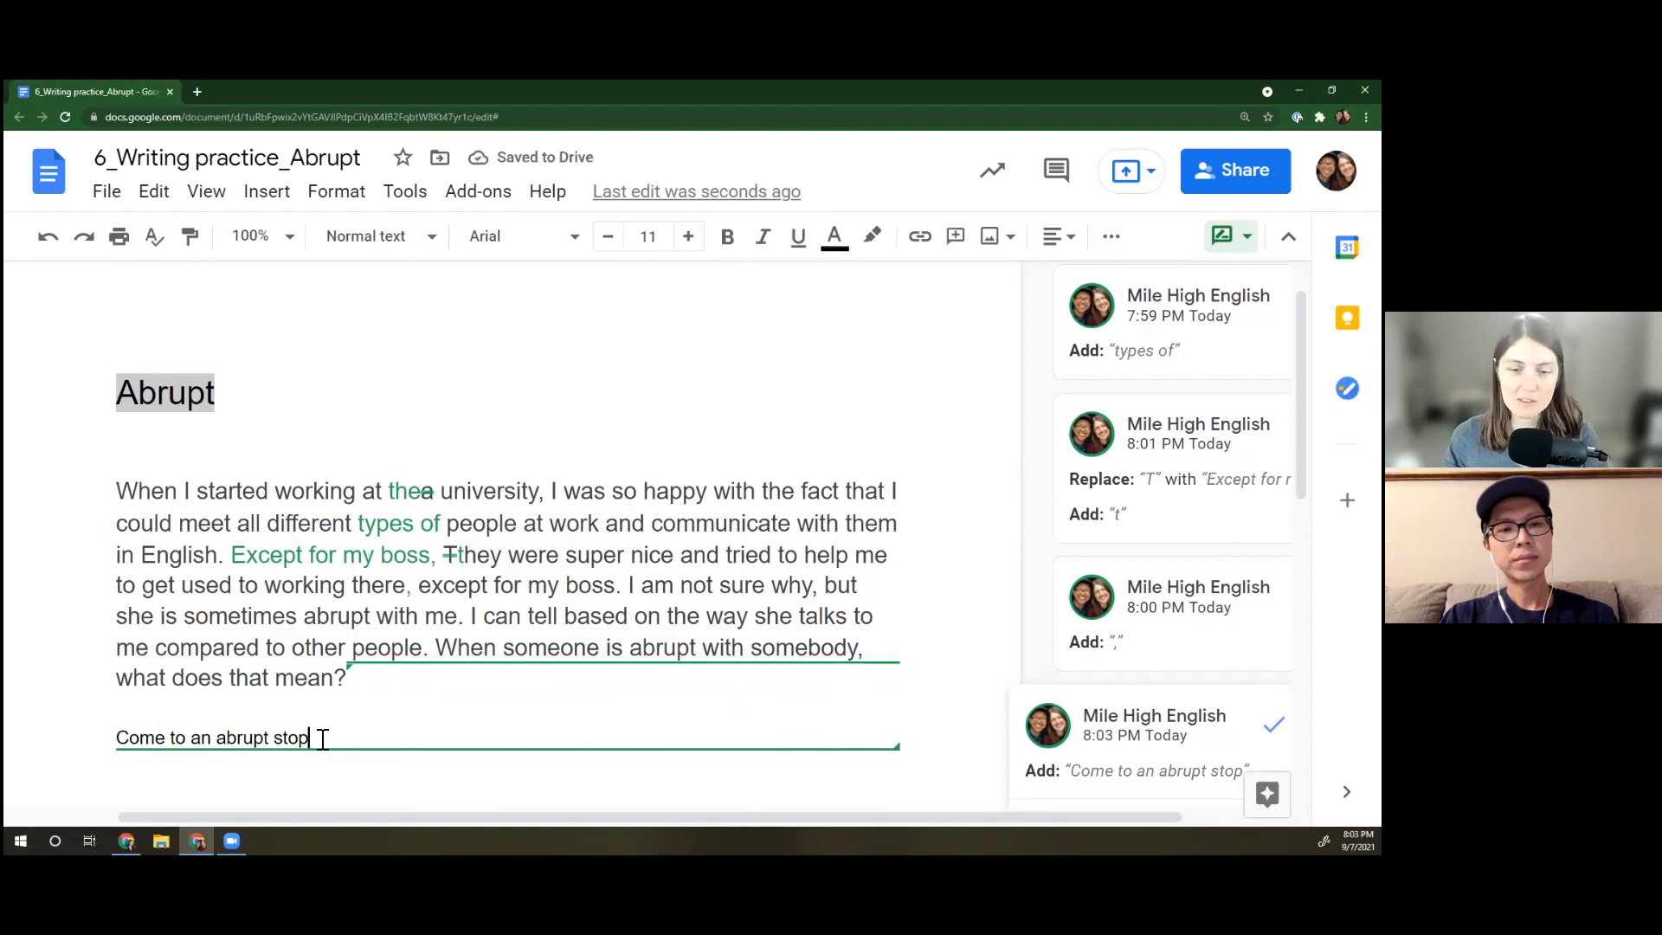
# - Select the new line and bring up the highlight colour choices for it
pyautogui.moveTo(310, 737); pyautogui.dragTo(116, 737)
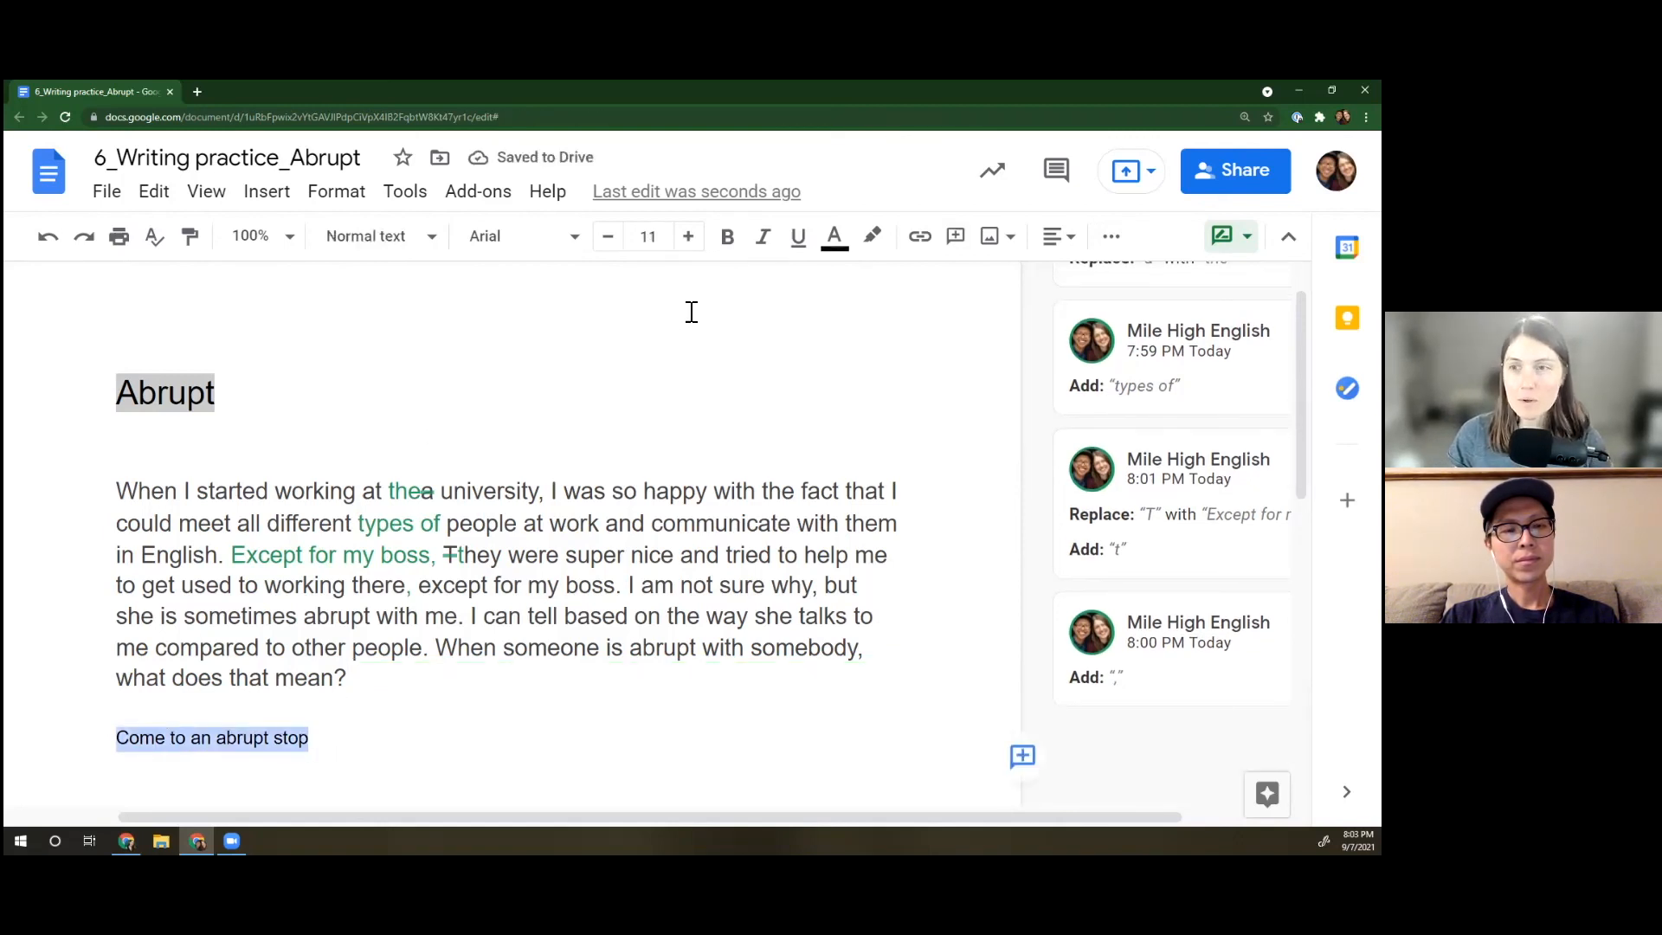
pyautogui.click(871, 235)
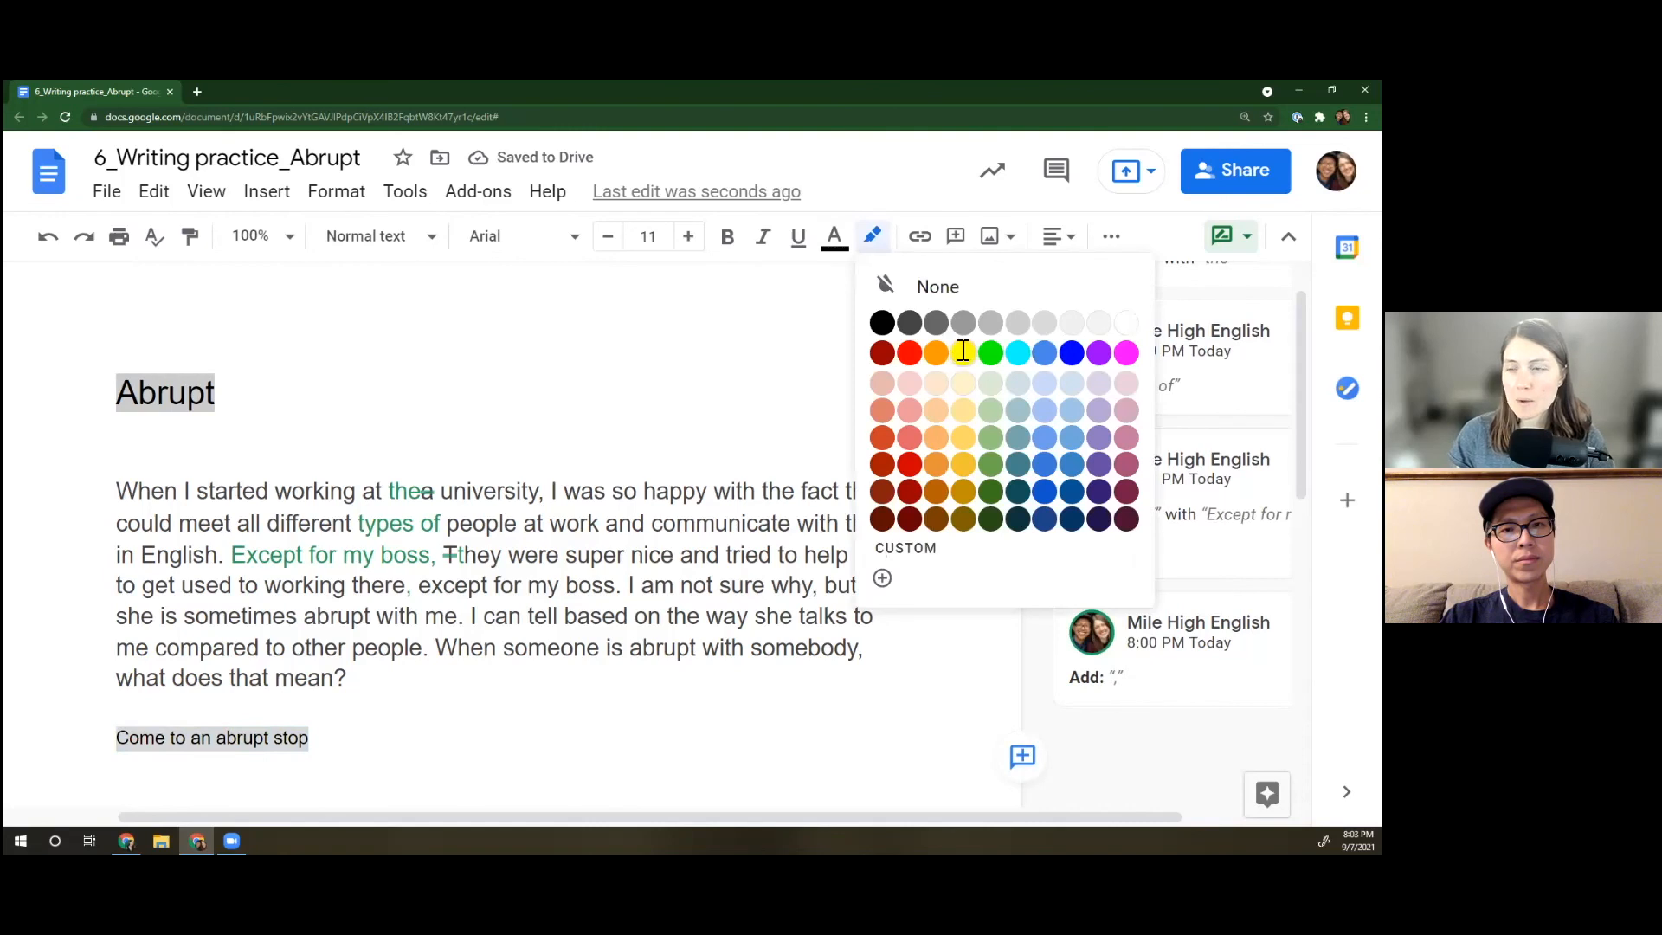